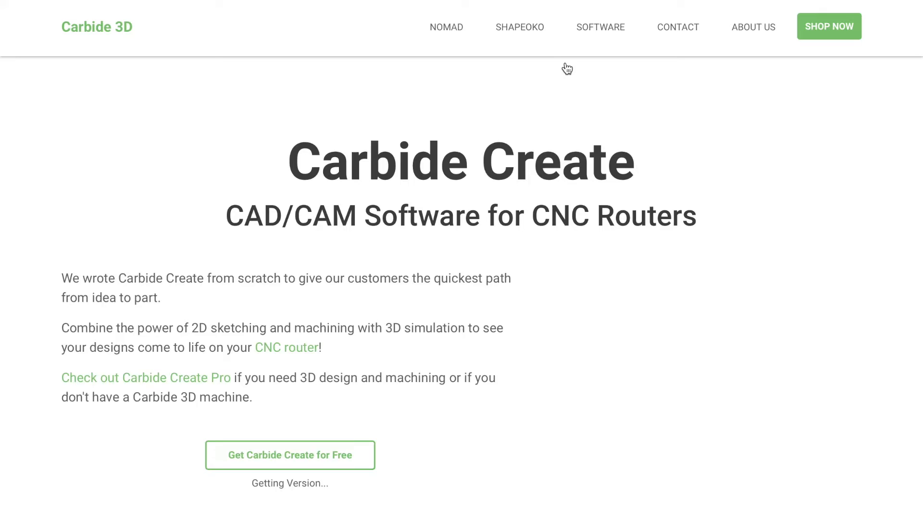
Step: Download Carbide Create for free from the Carbide 3D website
{"action": "scroll", "scroll_direction": "down", "scroll_amount": 3}
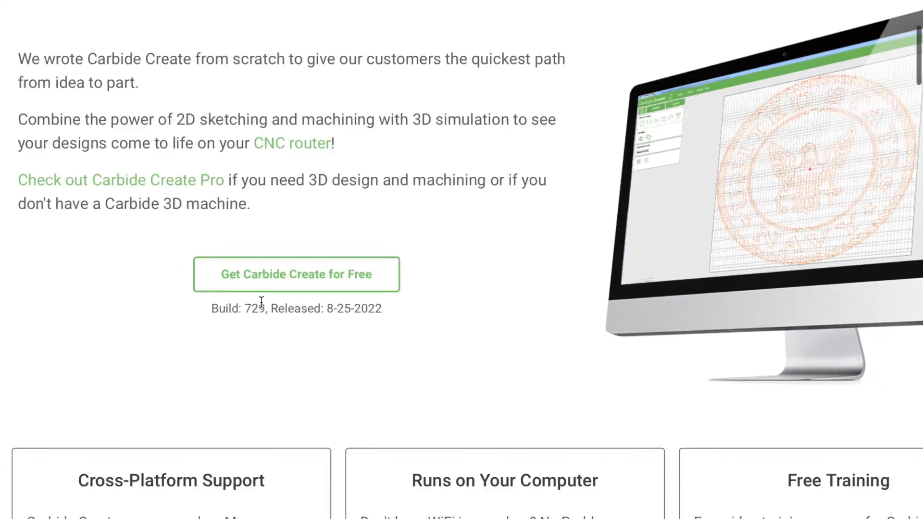
{"action": "left_click", "coordinate": [296, 275]}
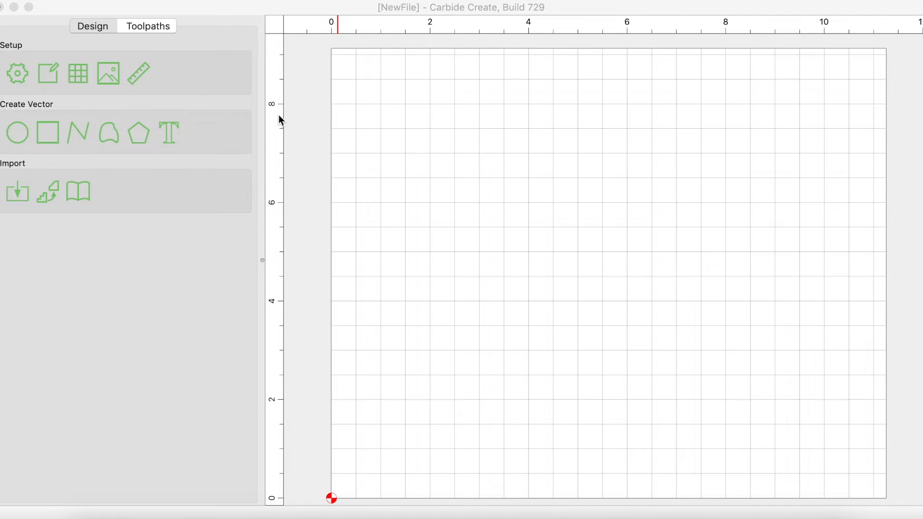
{"action": "mouse_move", "coordinate": [173, 137]}
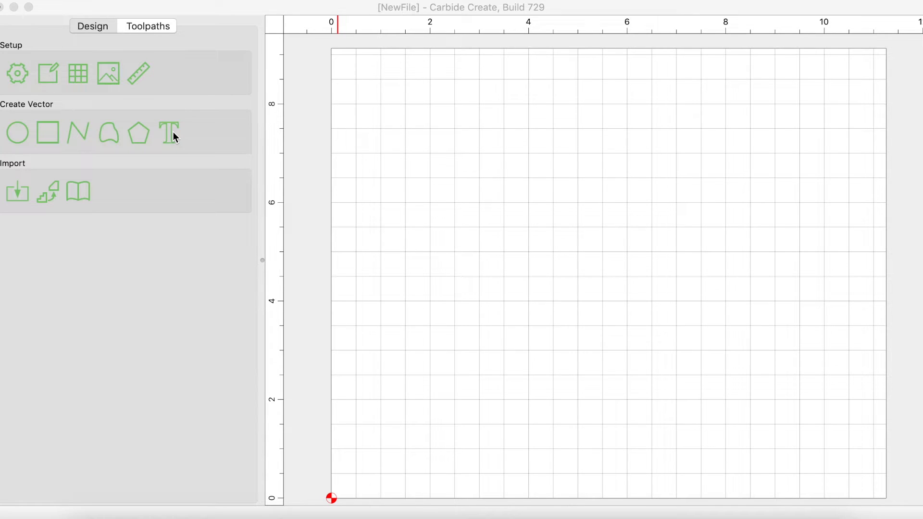
Step: Create a text object reading 'Curved Text' with the Text tool
{"action": "left_click", "coordinate": [170, 133]}
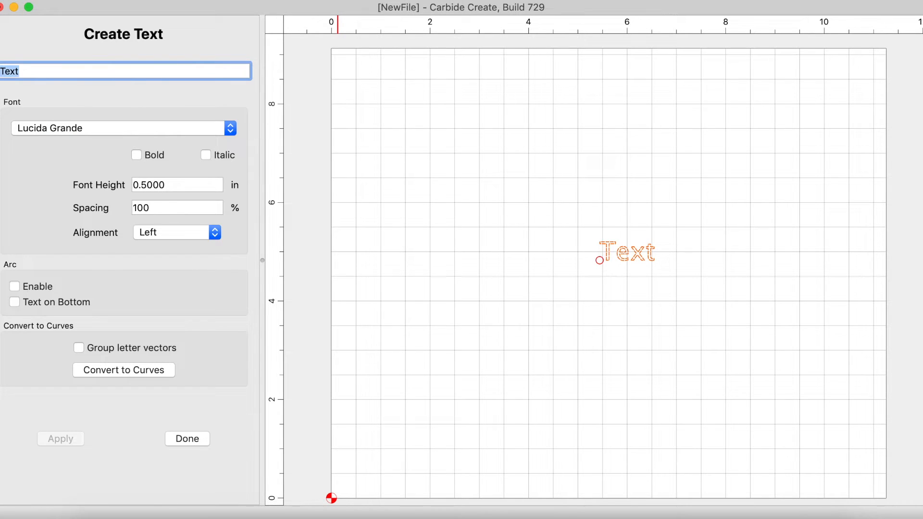
{"action": "type", "text": "Curved"}
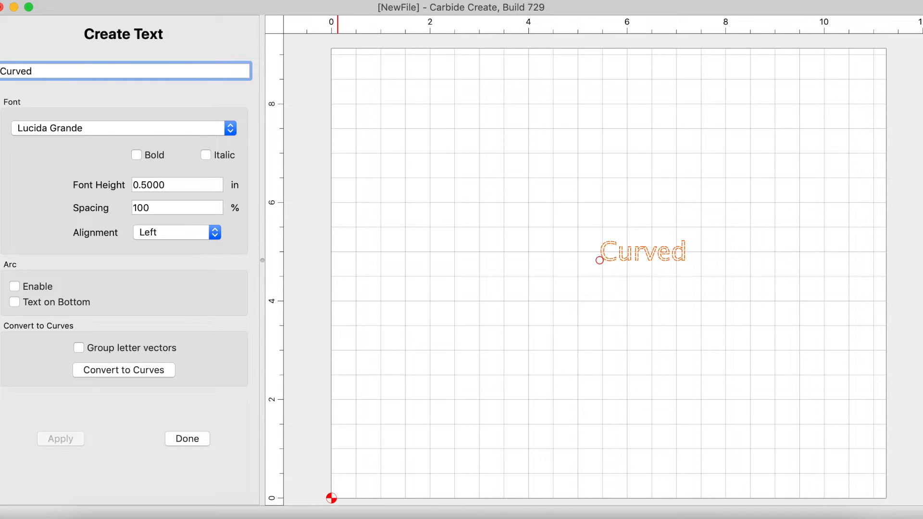
{"action": "type", "text": "Text"}
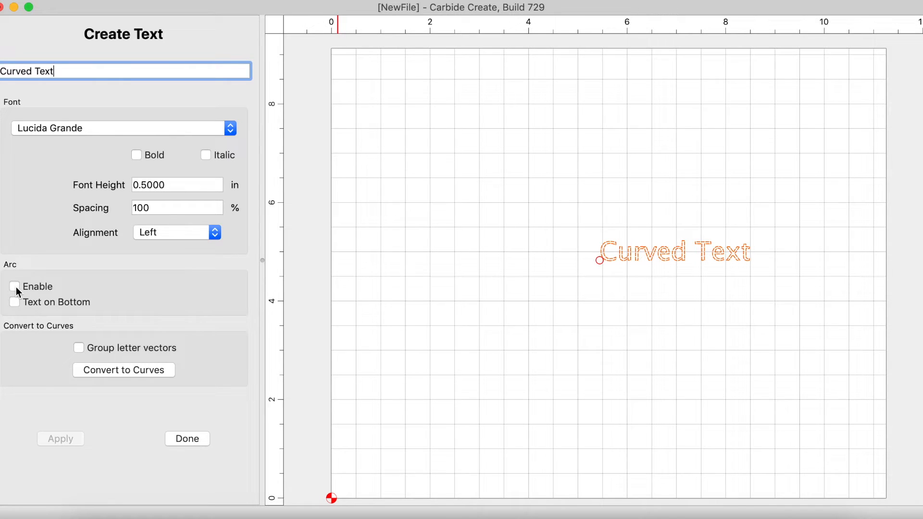
Step: Enable Arc mode in the Create Text panel
{"action": "left_click", "coordinate": [13, 287]}
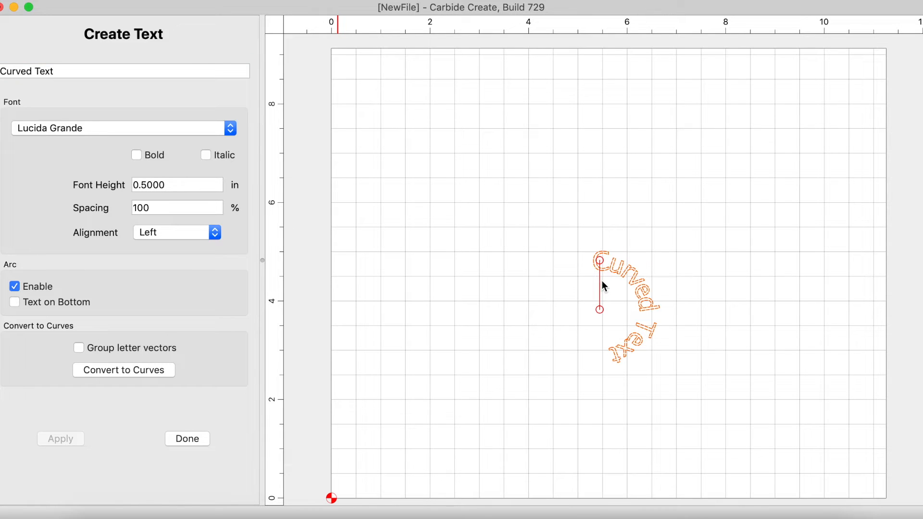
{"action": "mouse_move", "coordinate": [91, 221]}
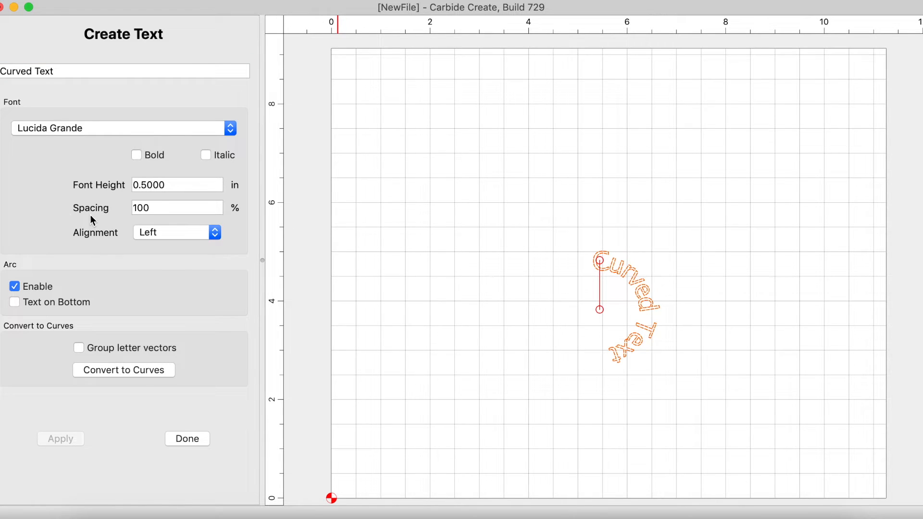
{"action": "mouse_move", "coordinate": [149, 234]}
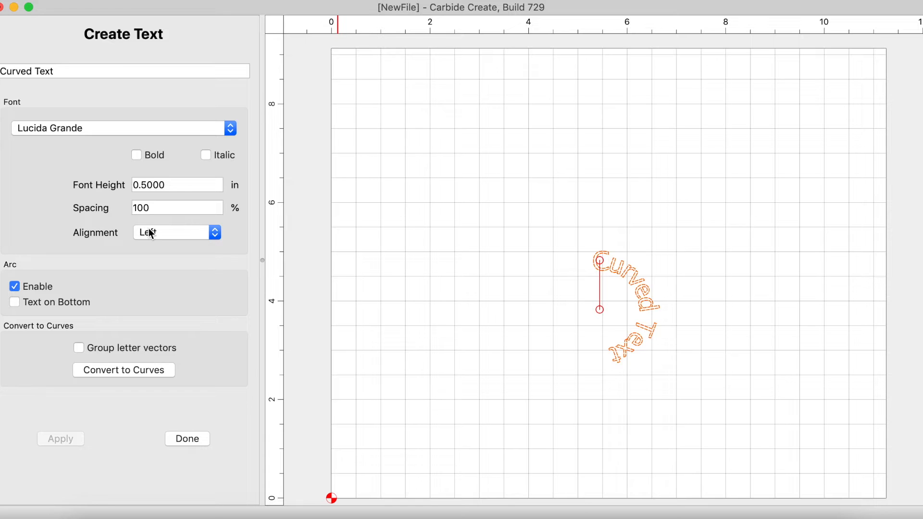
{"action": "mouse_move", "coordinate": [609, 266]}
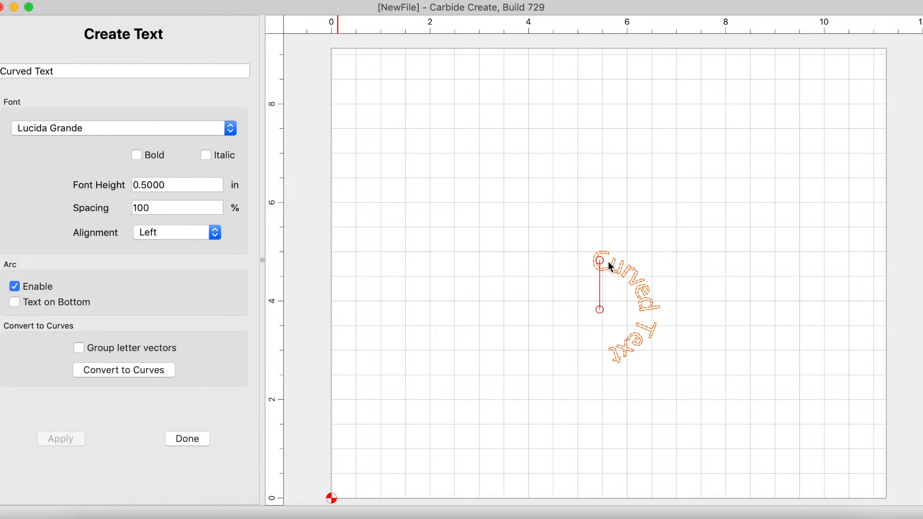
{"action": "mouse_move", "coordinate": [604, 263]}
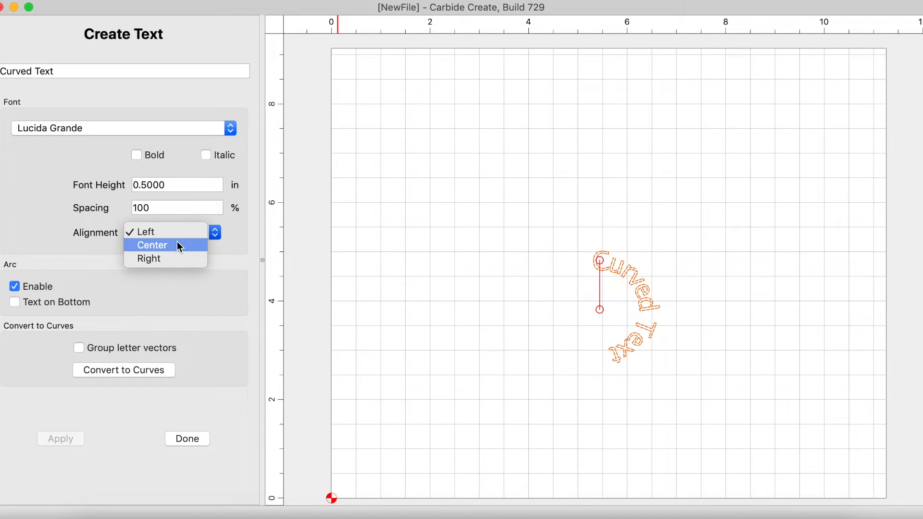
Step: Try right and left alignment on the arched text, then finish editing
{"action": "left_click", "coordinate": [147, 259]}
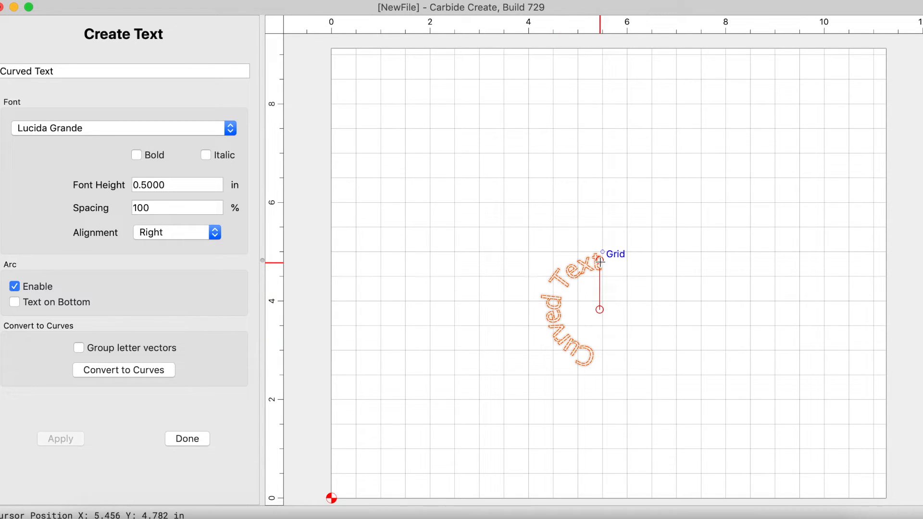
{"action": "mouse_move", "coordinate": [516, 288]}
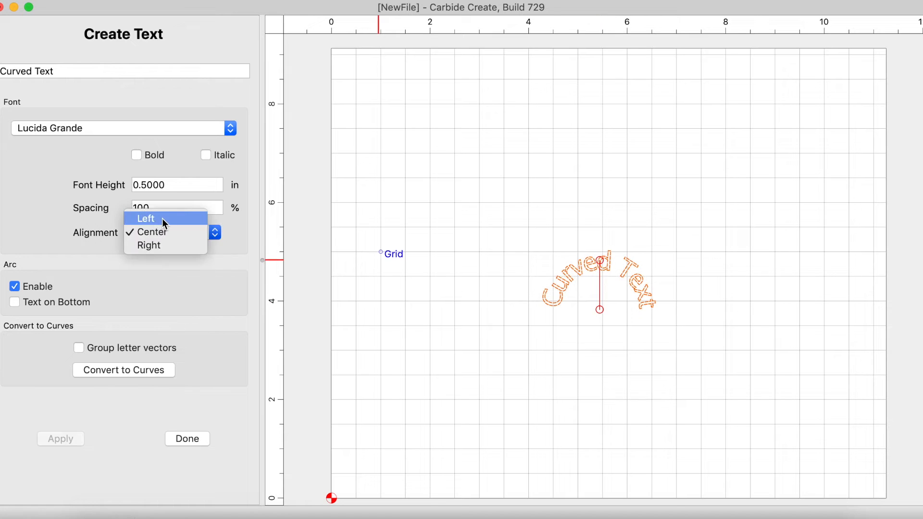
{"action": "left_click", "coordinate": [145, 218]}
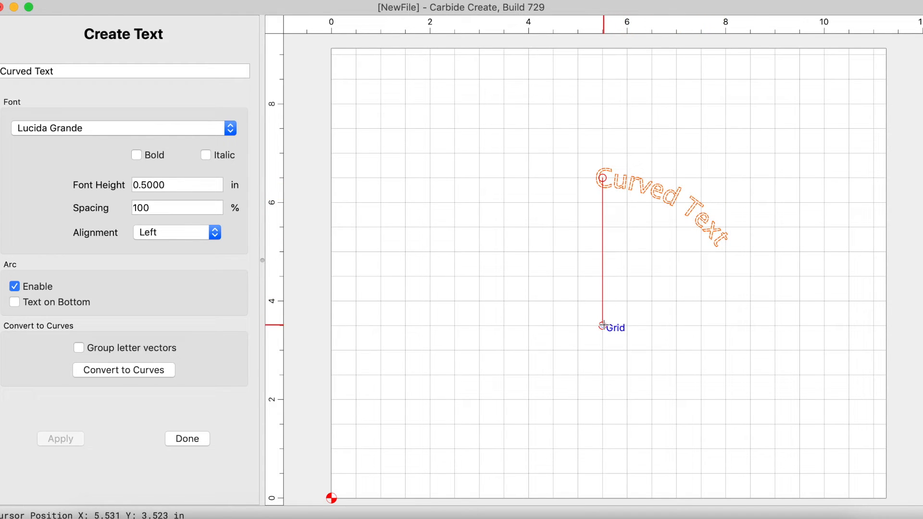
{"action": "mouse_move", "coordinate": [606, 301]}
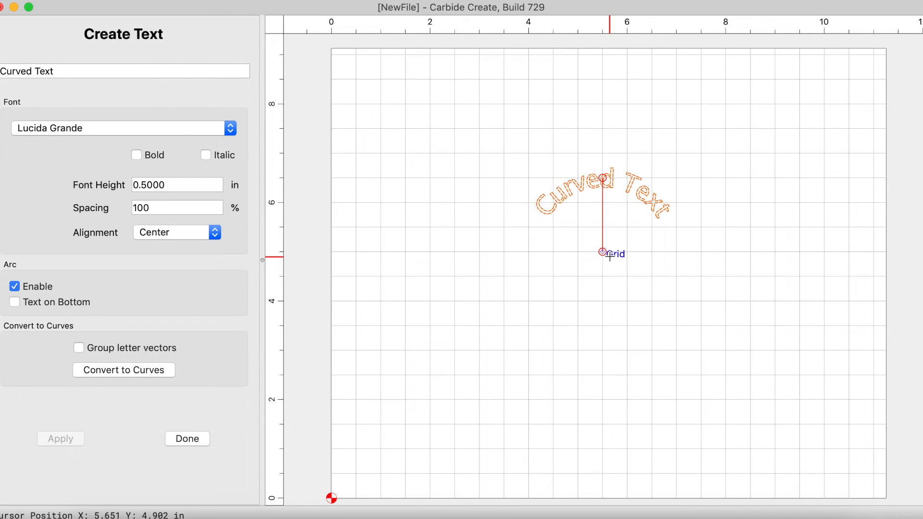
{"action": "mouse_move", "coordinate": [609, 242]}
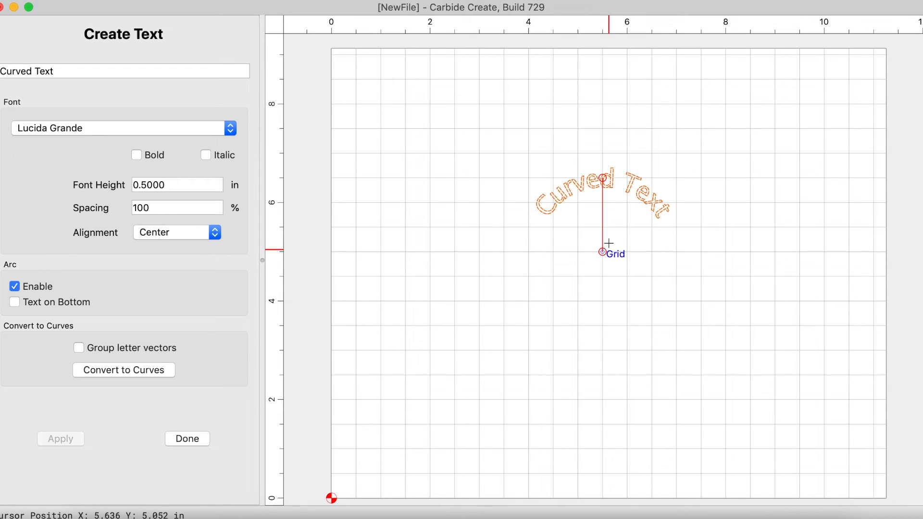
{"action": "left_click", "coordinate": [187, 438]}
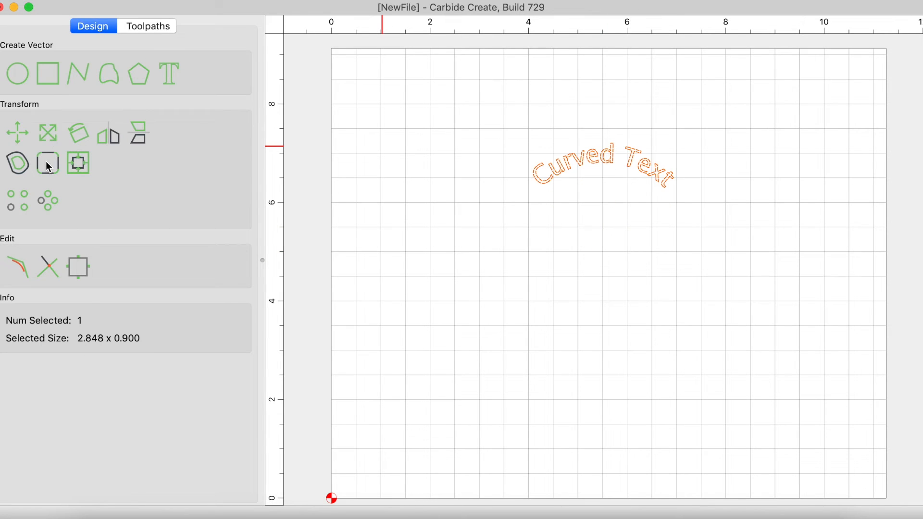
Step: Draw a circle centred below the arched text, radius about 1.80 in
{"action": "left_click", "coordinate": [18, 73]}
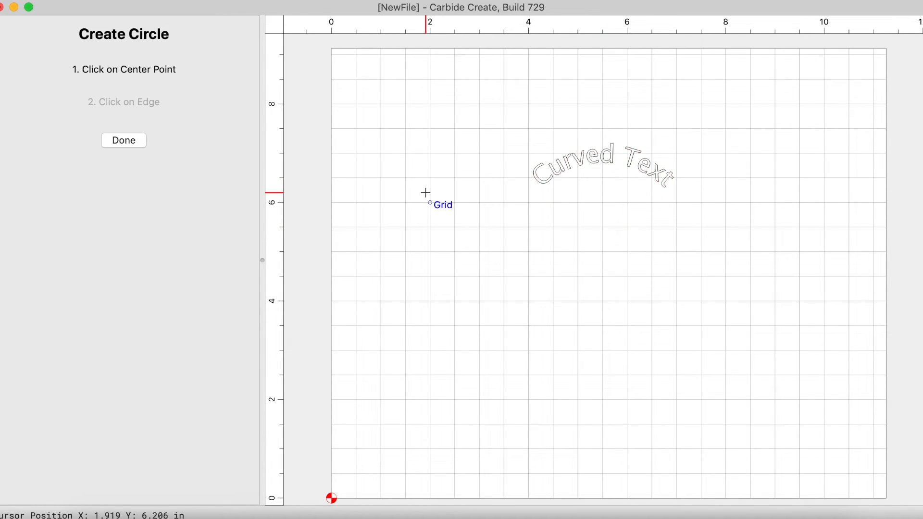
{"action": "left_click", "coordinate": [517, 254]}
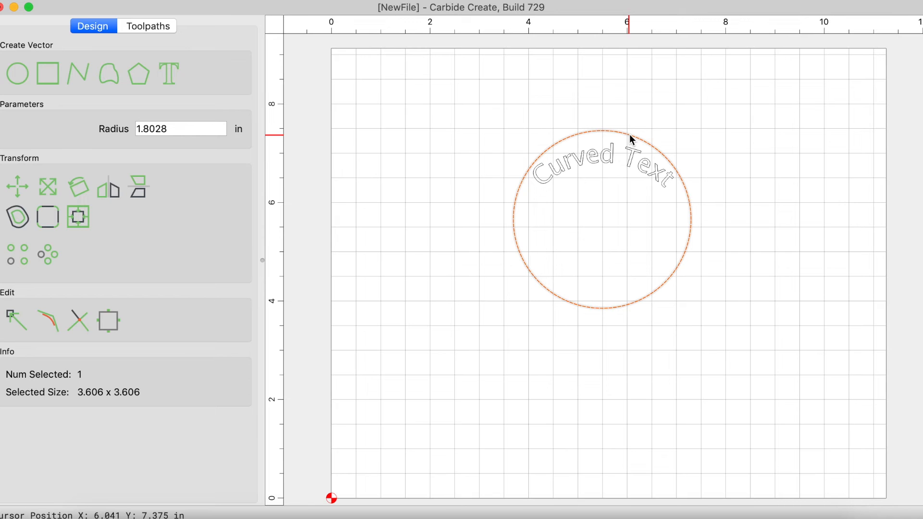
Step: Reopen the arched text for editing and zoom to the arc centre handle
{"action": "double_click", "coordinate": [601, 165]}
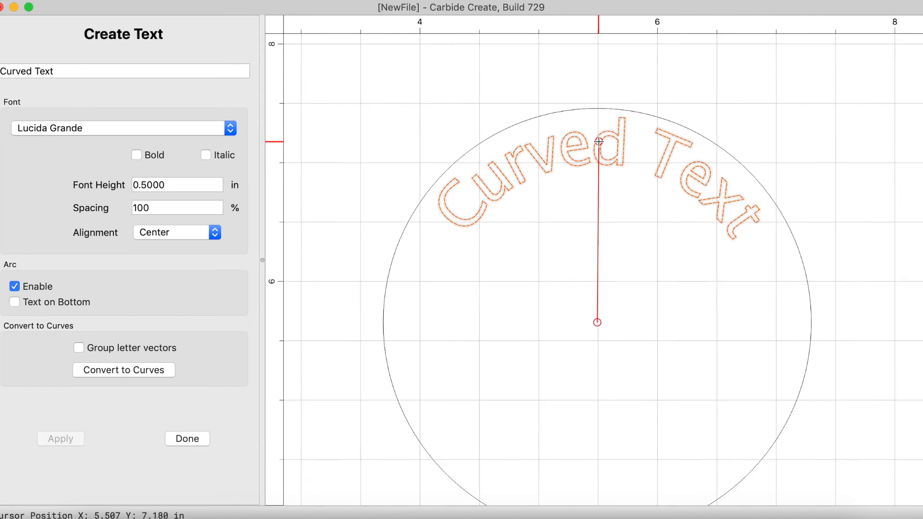
{"action": "scroll", "scroll_direction": "down", "scroll_amount": 3}
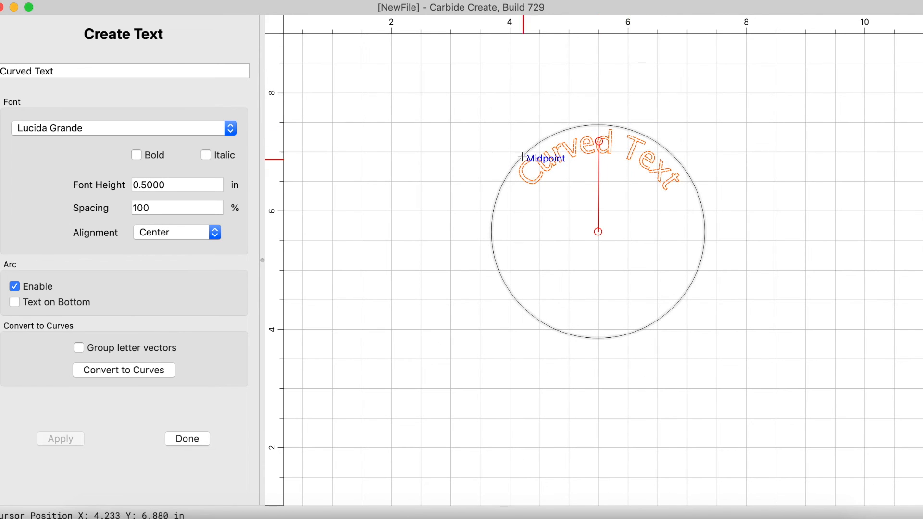
{"action": "mouse_move", "coordinate": [633, 167]}
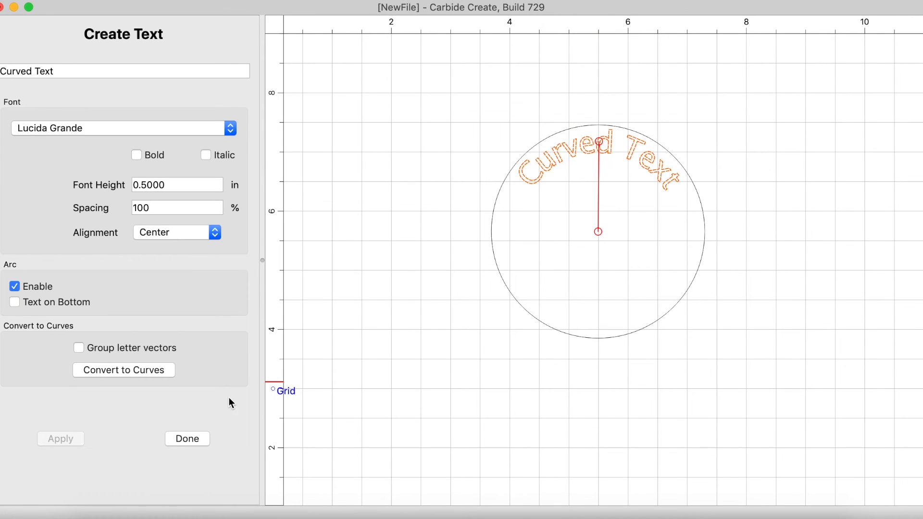
{"action": "mouse_move", "coordinate": [587, 169]}
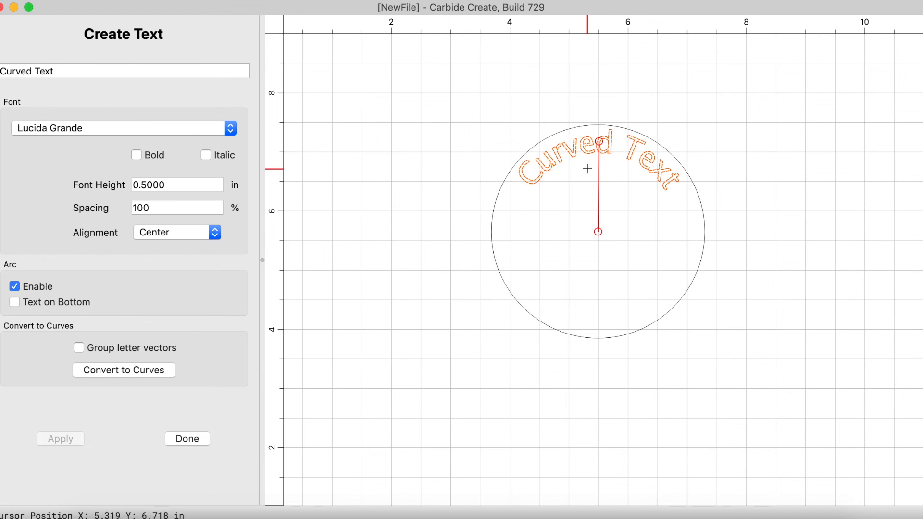
{"action": "mouse_move", "coordinate": [441, 259]}
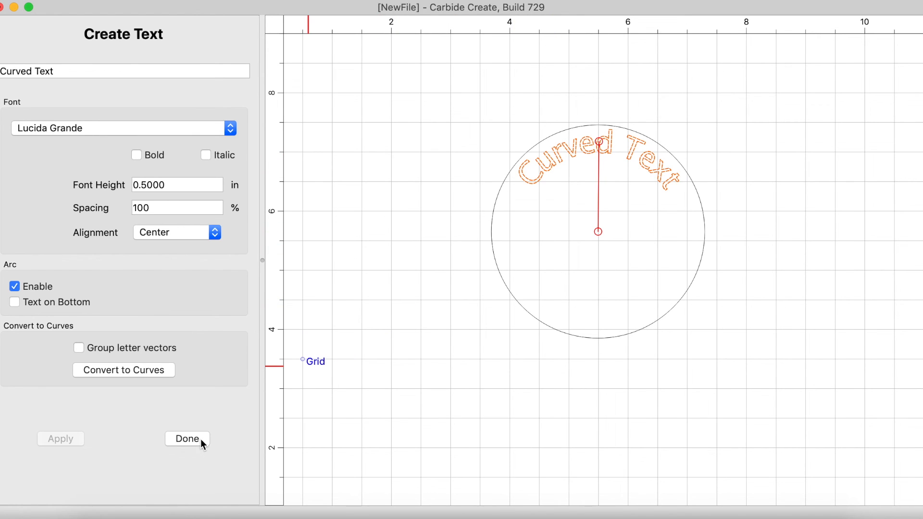
Step: Align the text and circle centres horizontally, then clear the selection
{"action": "left_click", "coordinate": [187, 439]}
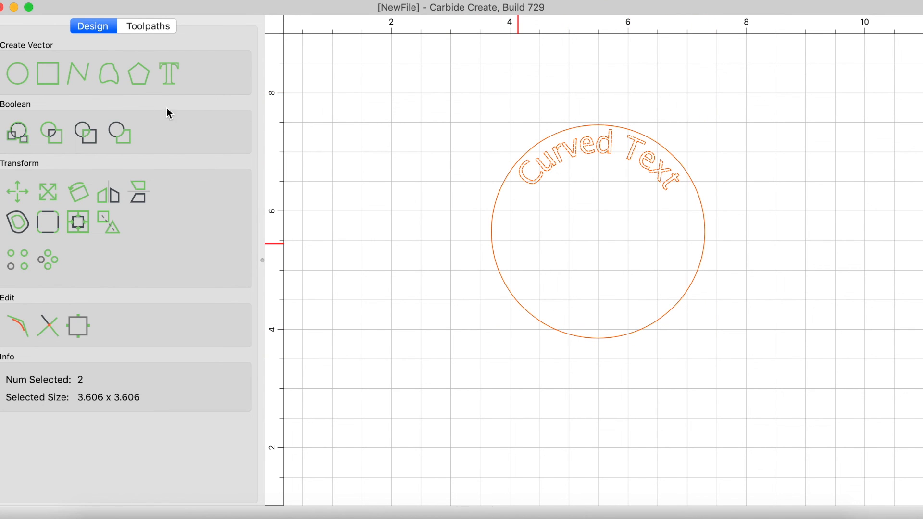
{"action": "mouse_move", "coordinate": [79, 230]}
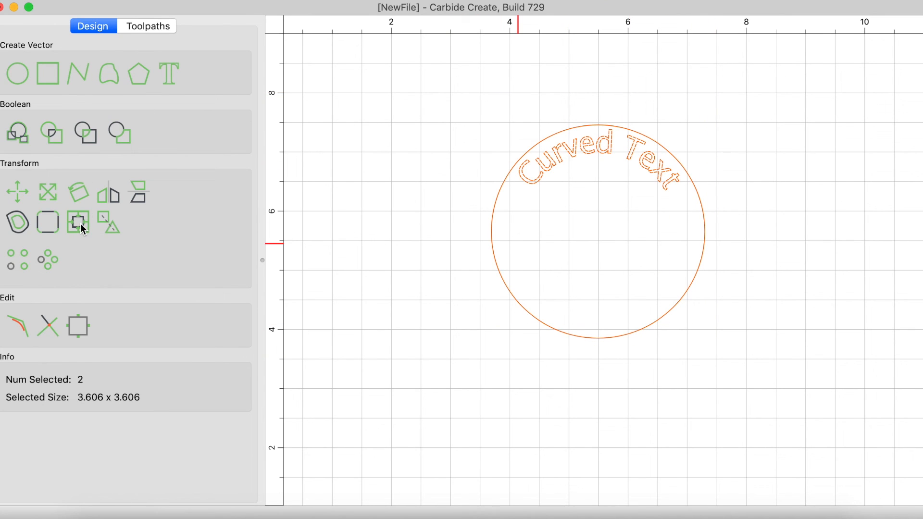
{"action": "left_click", "coordinate": [78, 222]}
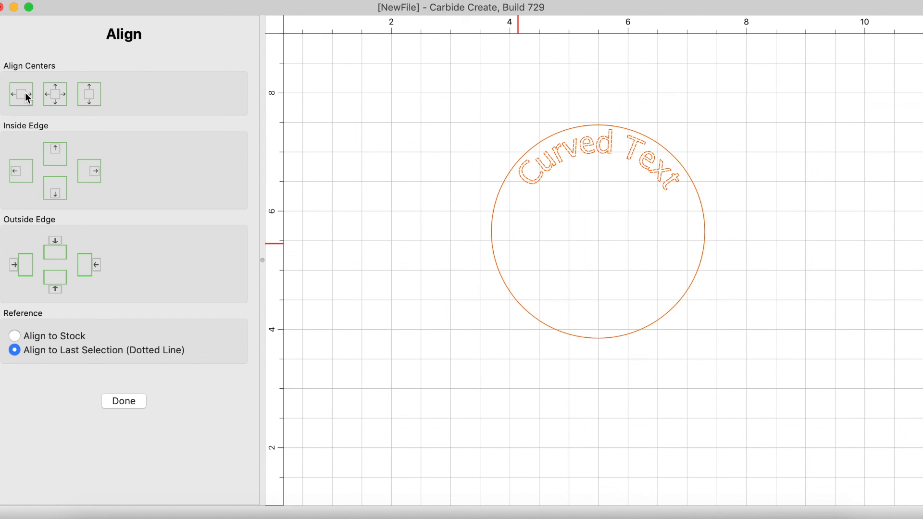
{"action": "left_click", "coordinate": [124, 401]}
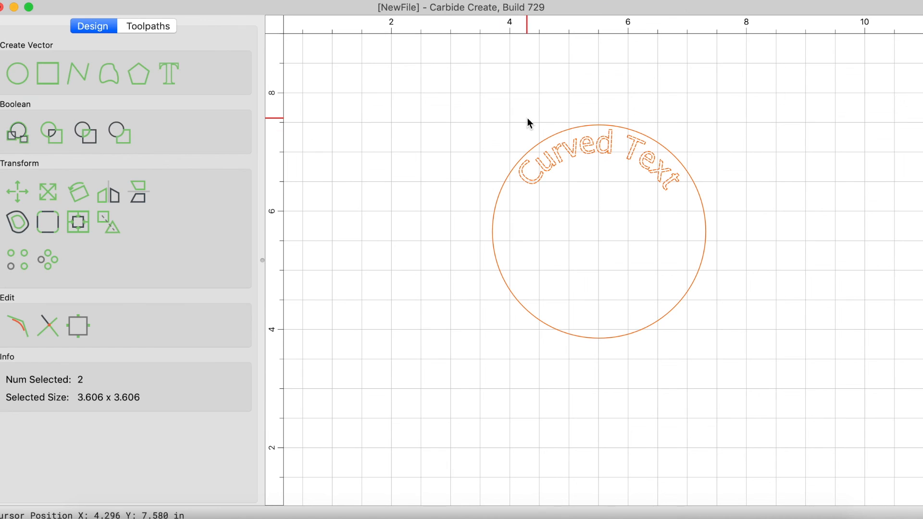
{"action": "left_click", "coordinate": [524, 113]}
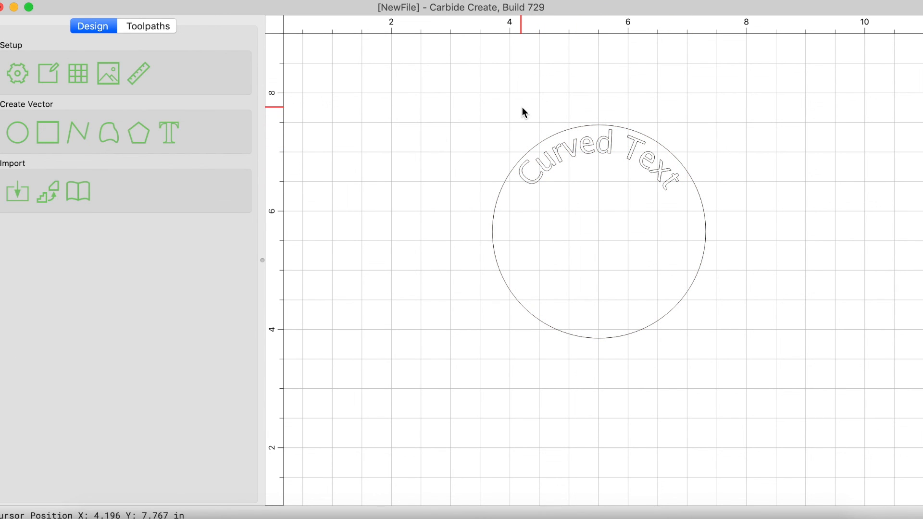